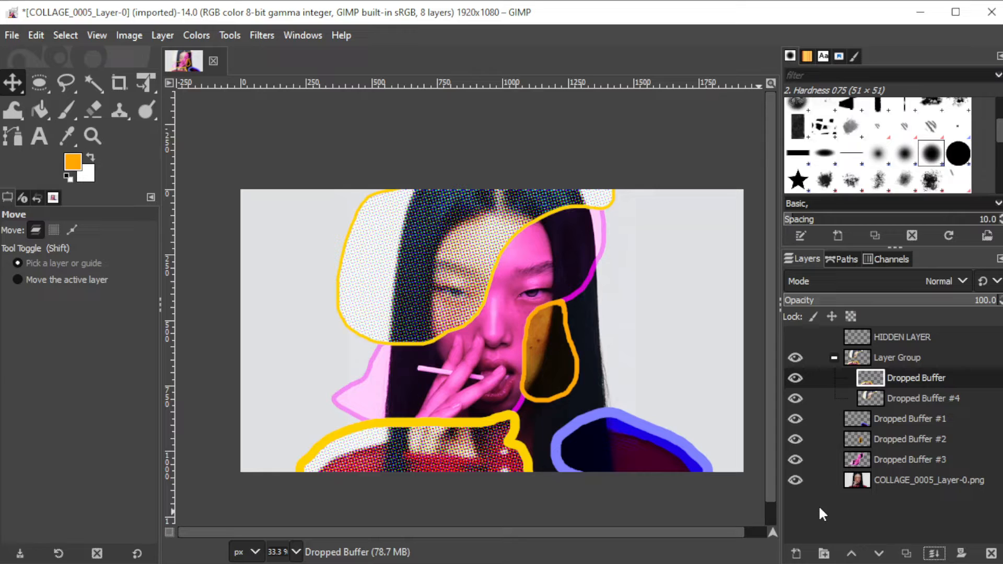
Merge the Dropped Buffer layer down into the layer beneath it.
right_click(916, 379)
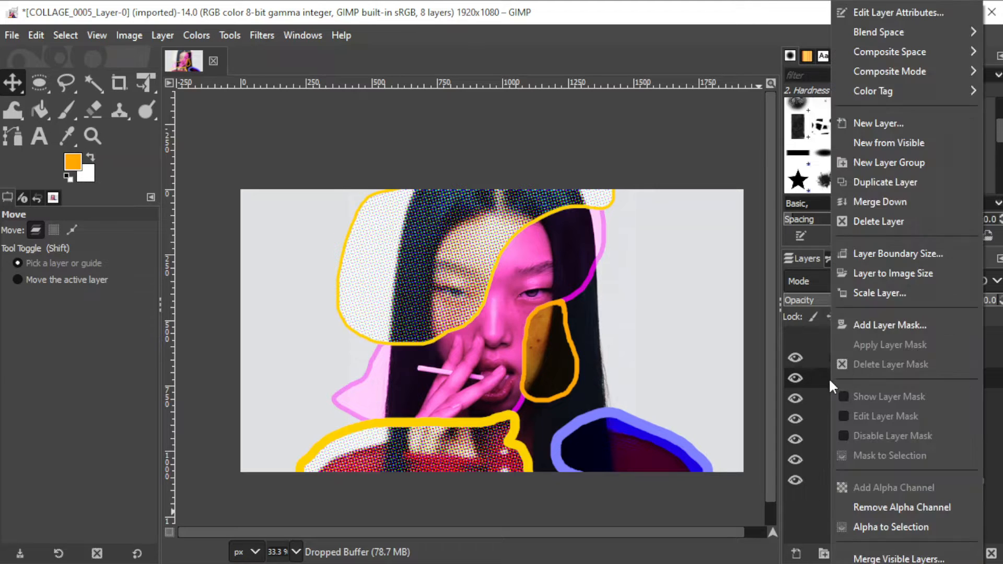
mouse_move(880, 201)
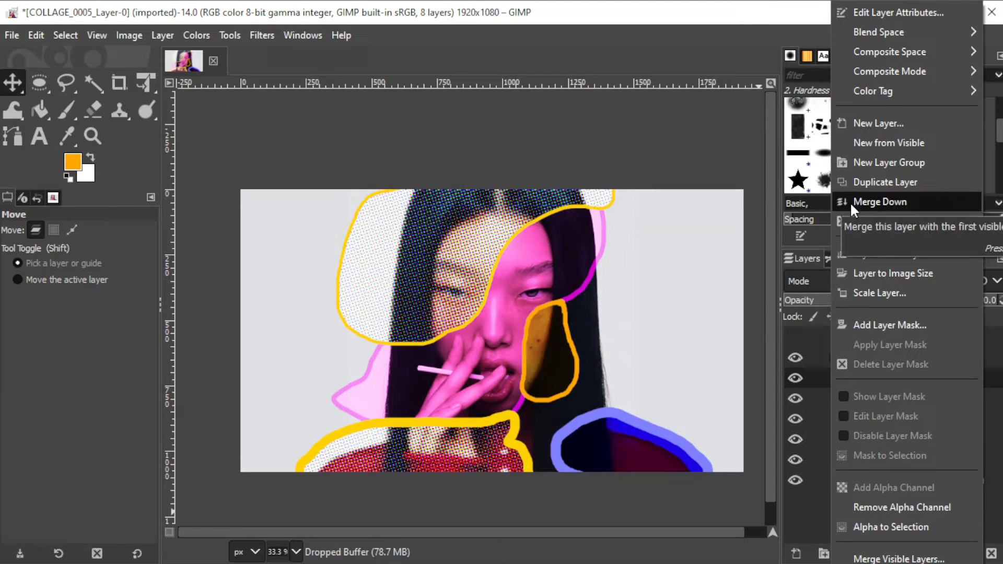
left_click(880, 202)
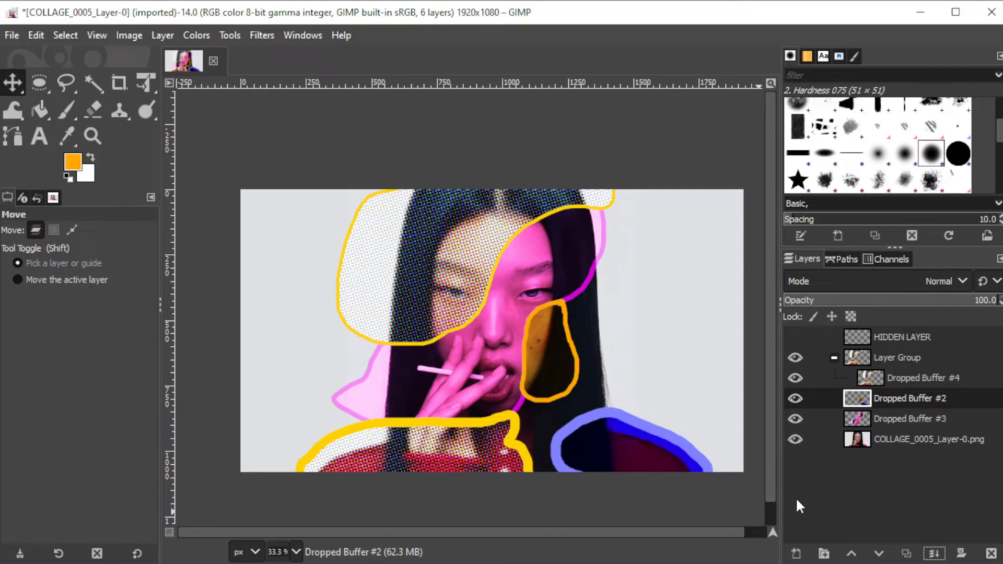
mouse_move(807, 502)
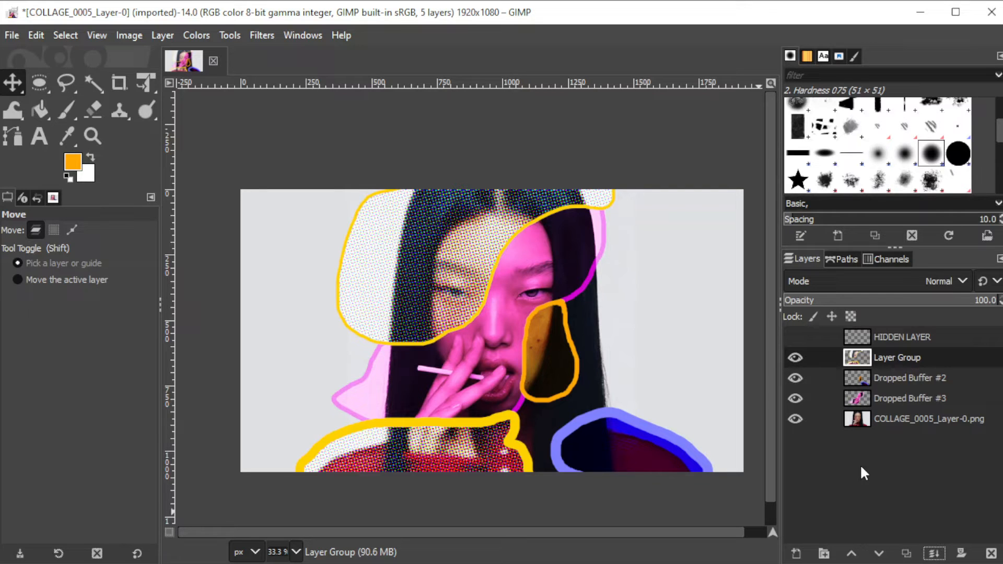
mouse_move(897, 368)
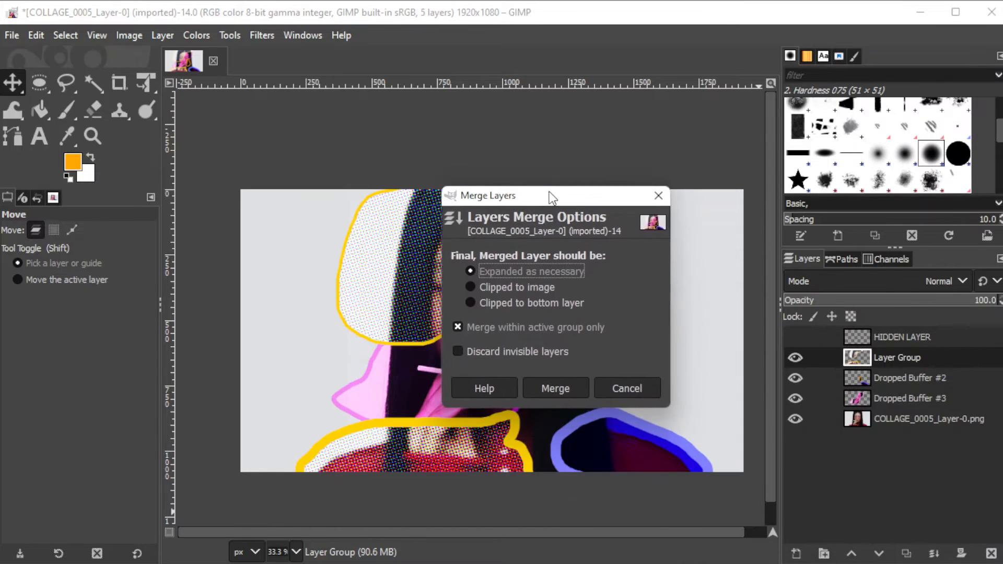
Merge the visible layers with Expanded as necessary, leaving the merged image and HIDDEN LAYER.
left_click(556, 388)
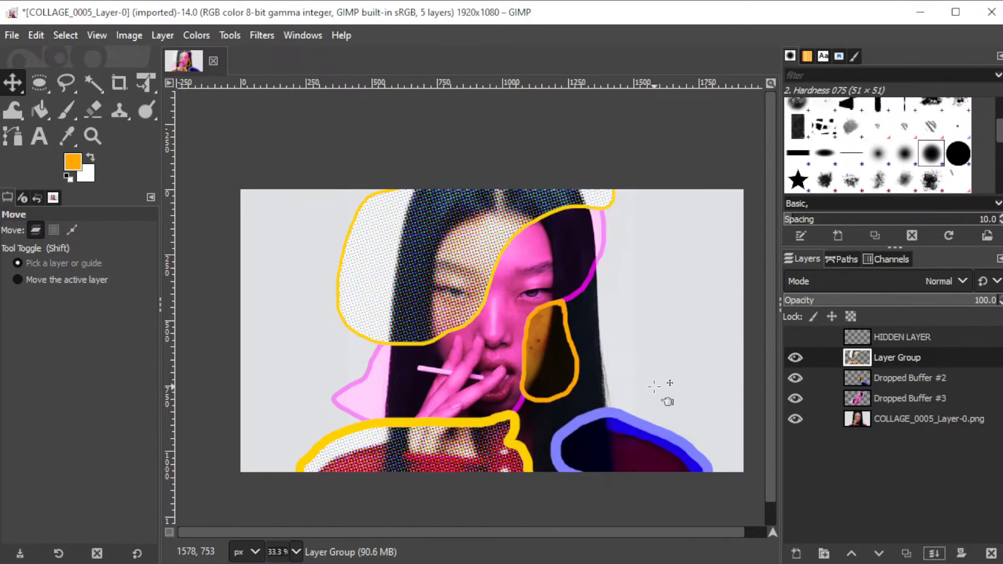
left_click(128, 36)
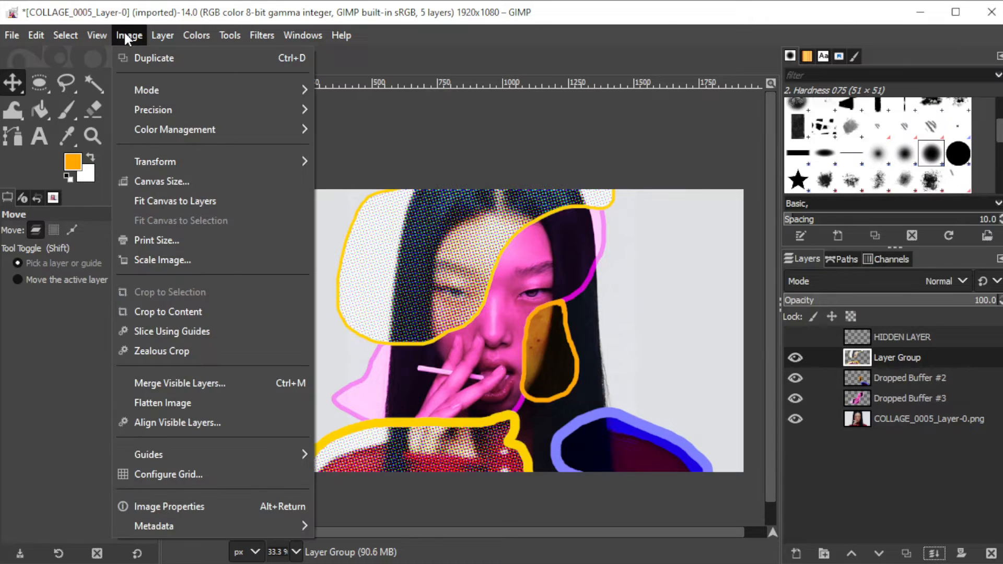
left_click(179, 383)
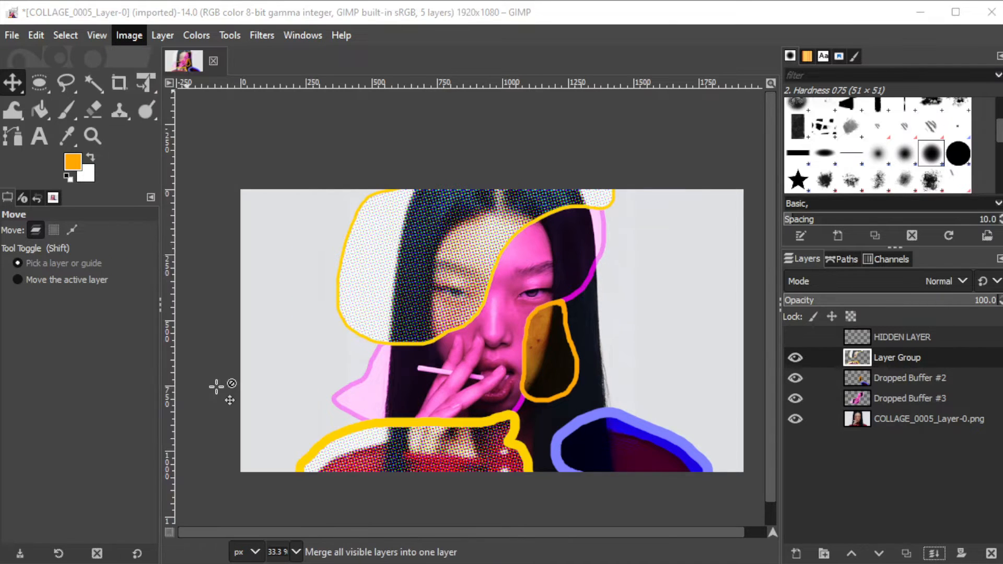
left_click(130, 35)
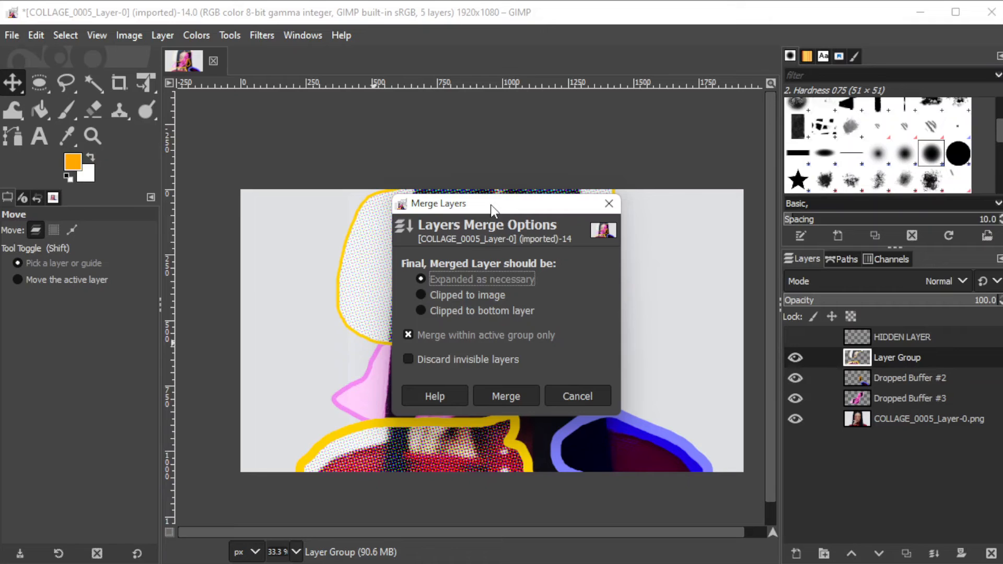
left_click_drag(493, 204, 249, 175)
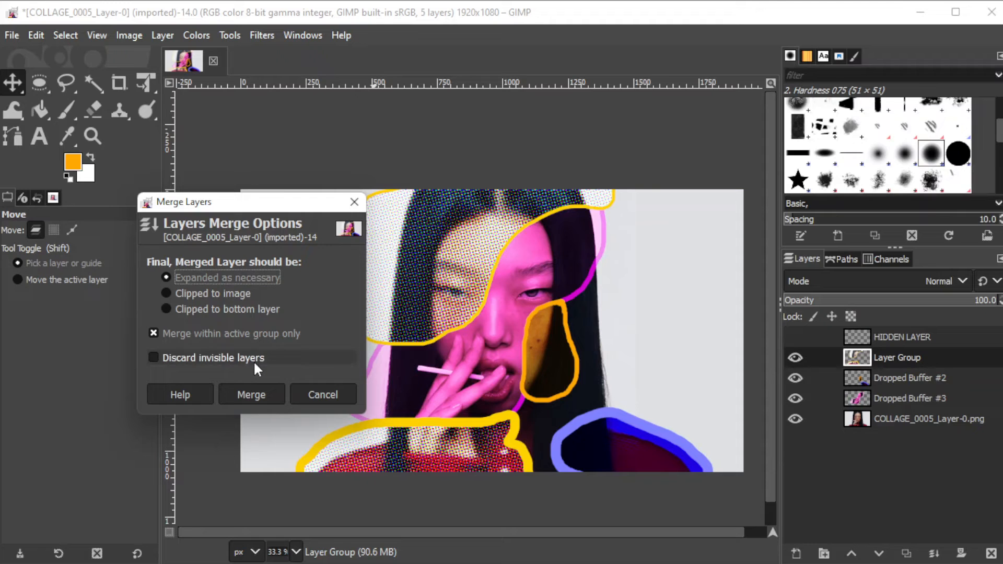
mouse_move(246, 366)
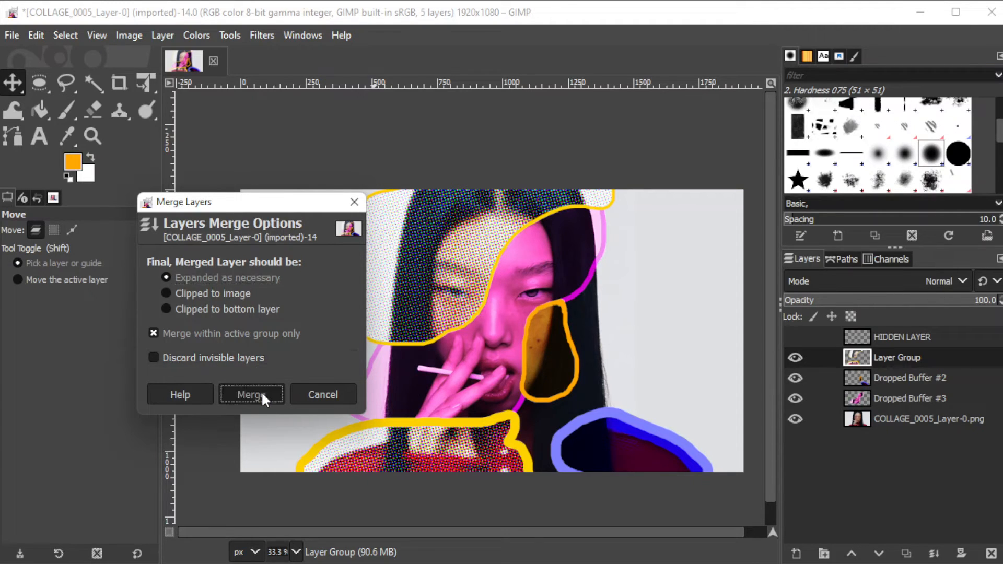
left_click(251, 395)
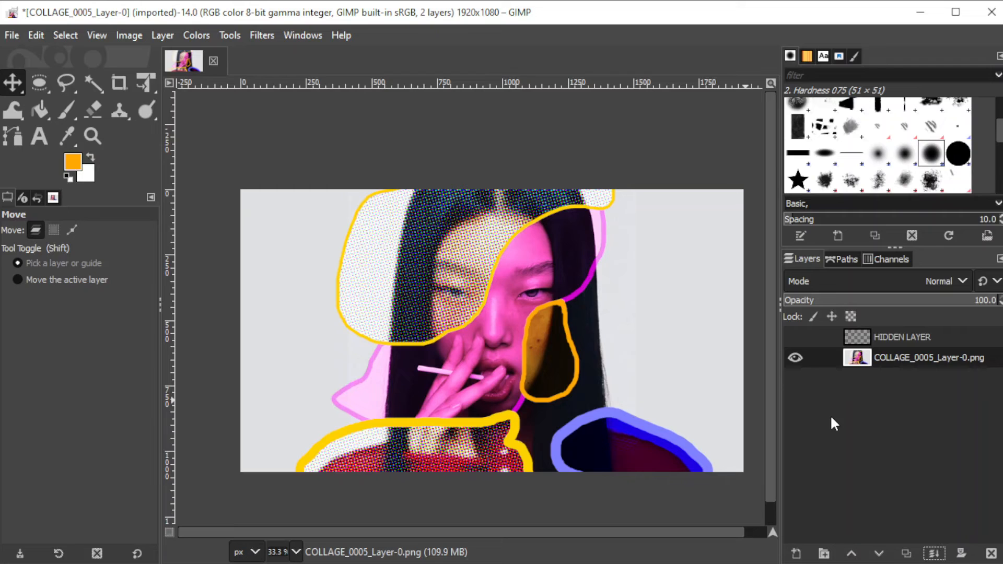
Flatten the image into the single COLLAGE_0005_Layer-0.png layer, discarding HIDDEN LAYER.
left_click(130, 36)
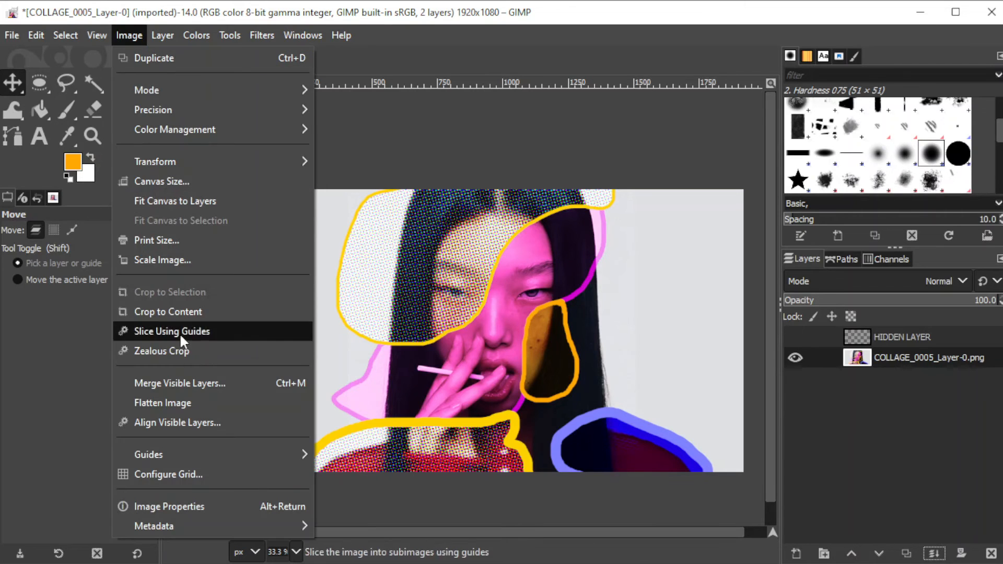
left_click(162, 404)
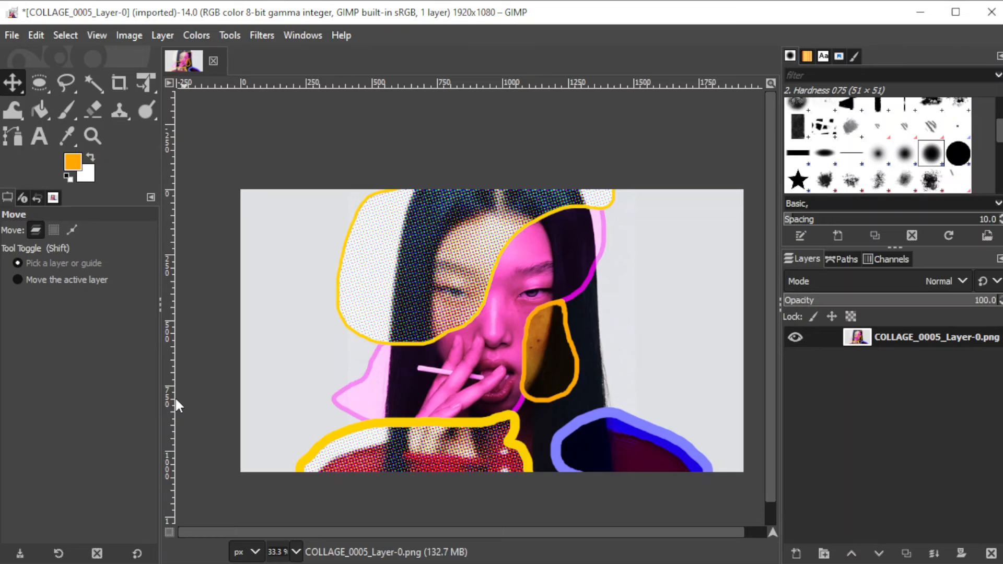
mouse_move(848, 413)
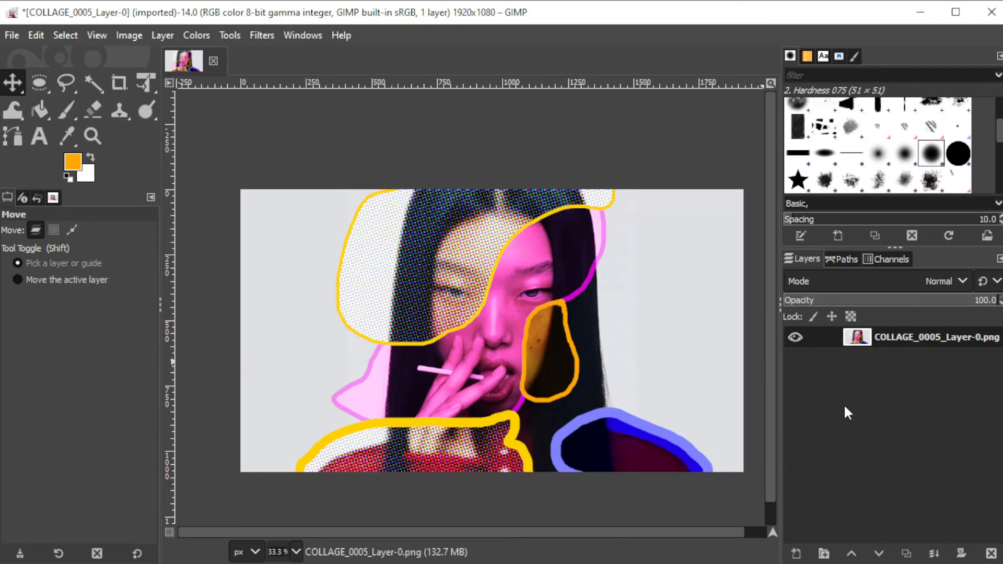